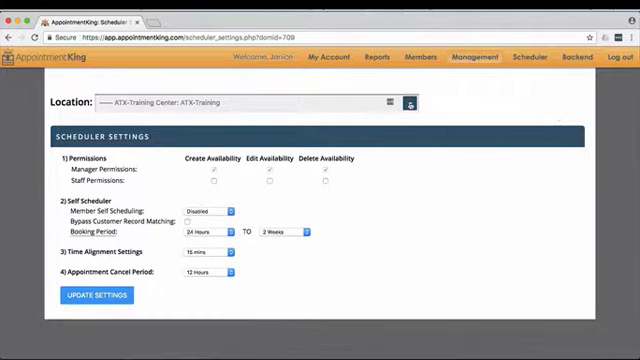
Step: Show the Disabled and Enabled options for Member Self Scheduling on the ATX-Training Center scheduler settings
{"action": "left_click", "coordinate": [240, 103]}
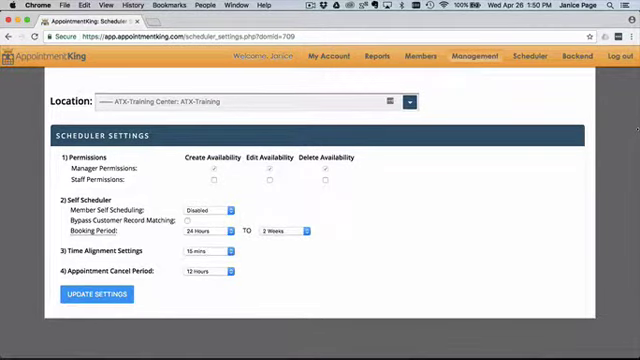
{"action": "left_click", "coordinate": [215, 210]}
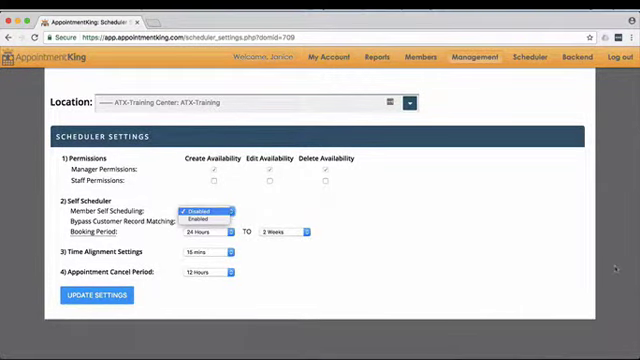